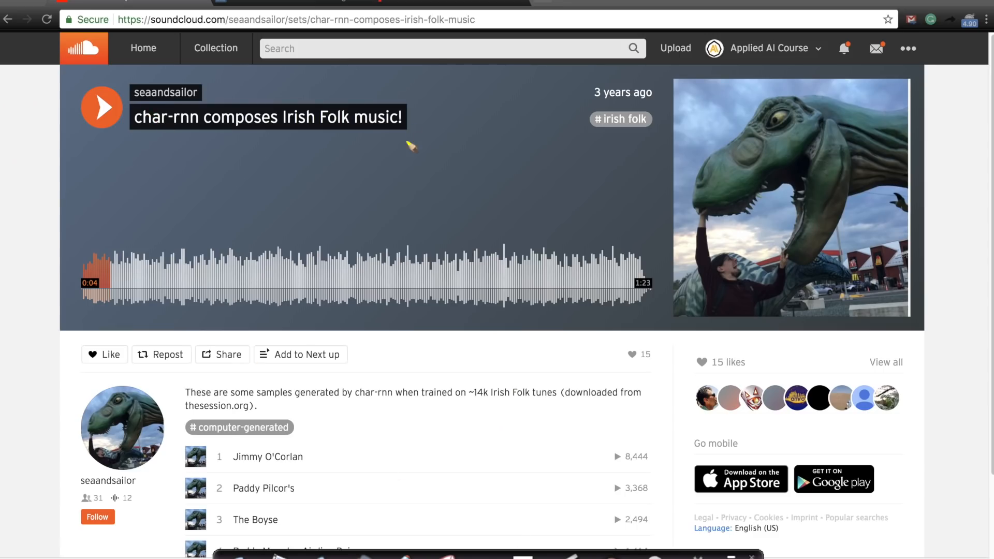
mouse_move(479, 275)
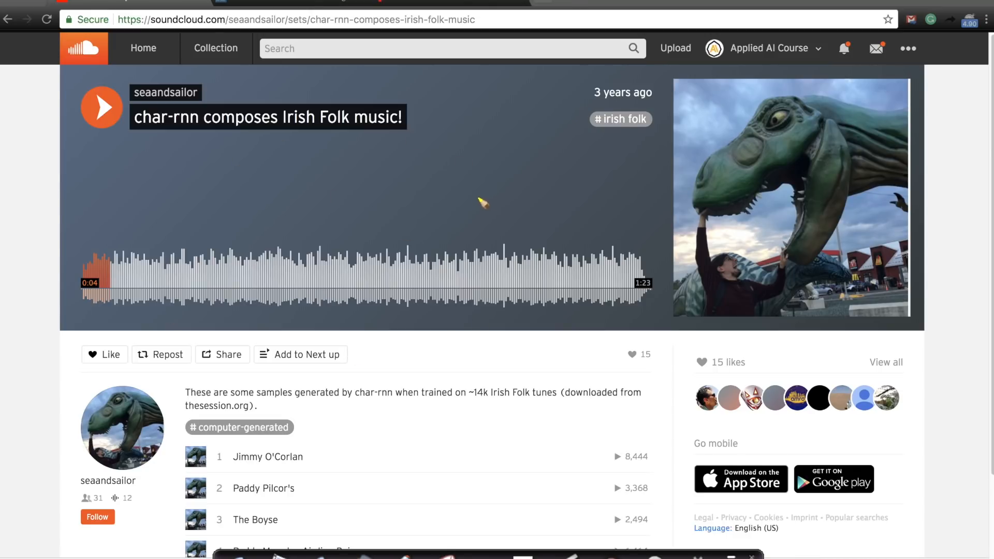
mouse_move(539, 45)
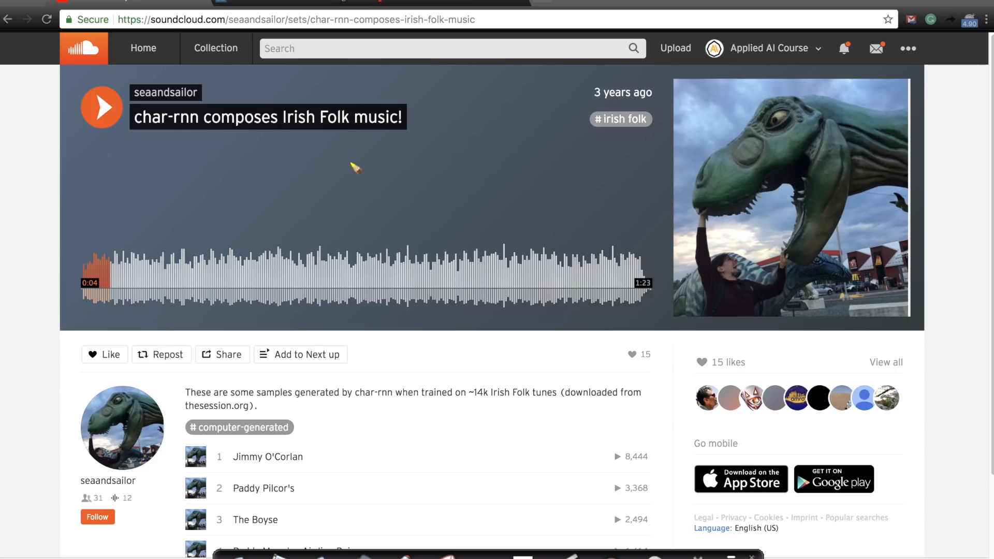
mouse_move(343, 140)
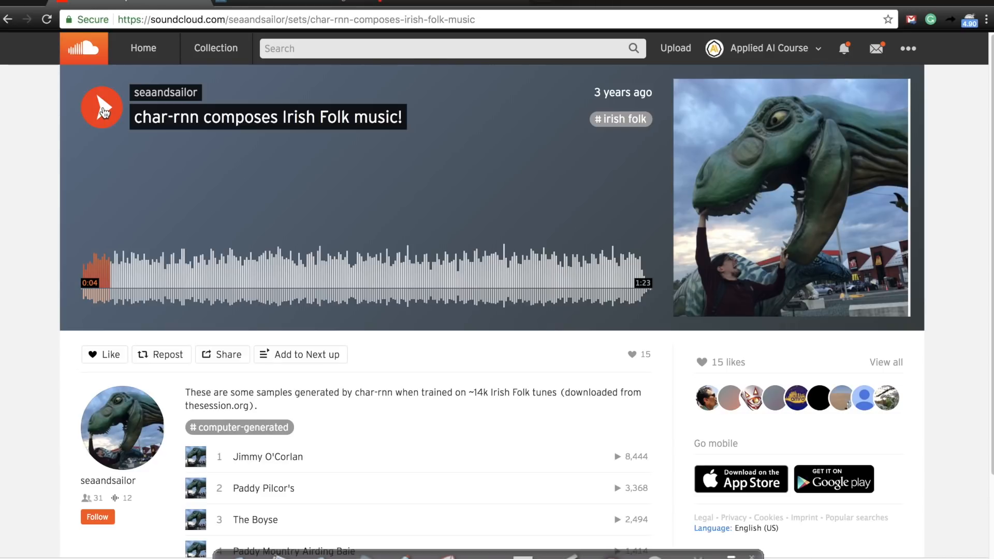
Step: Start the char-rnn Irish folk playlist playing from its first track, Jimmy O'Corlan
click(102, 108)
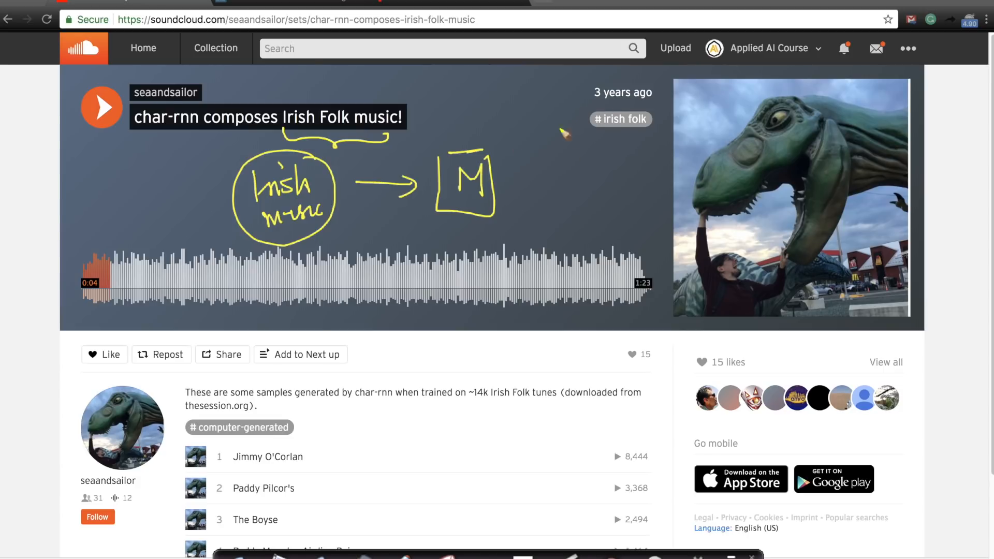
mouse_move(434, 122)
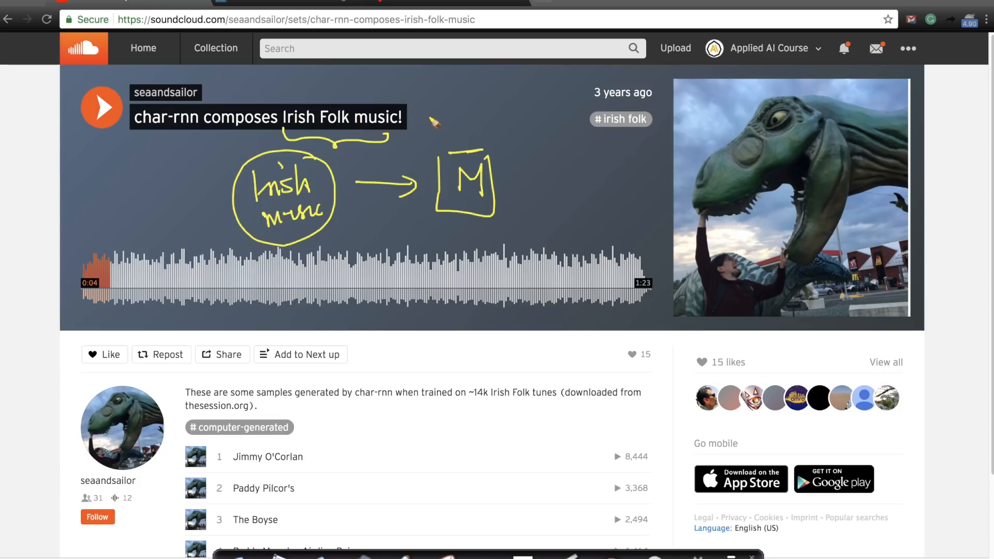
mouse_move(387, 119)
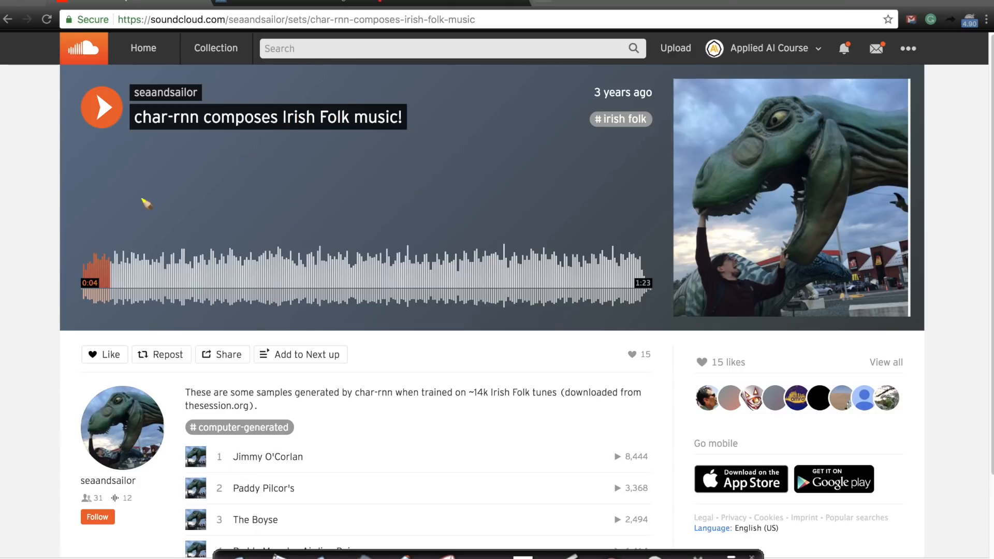
click(102, 106)
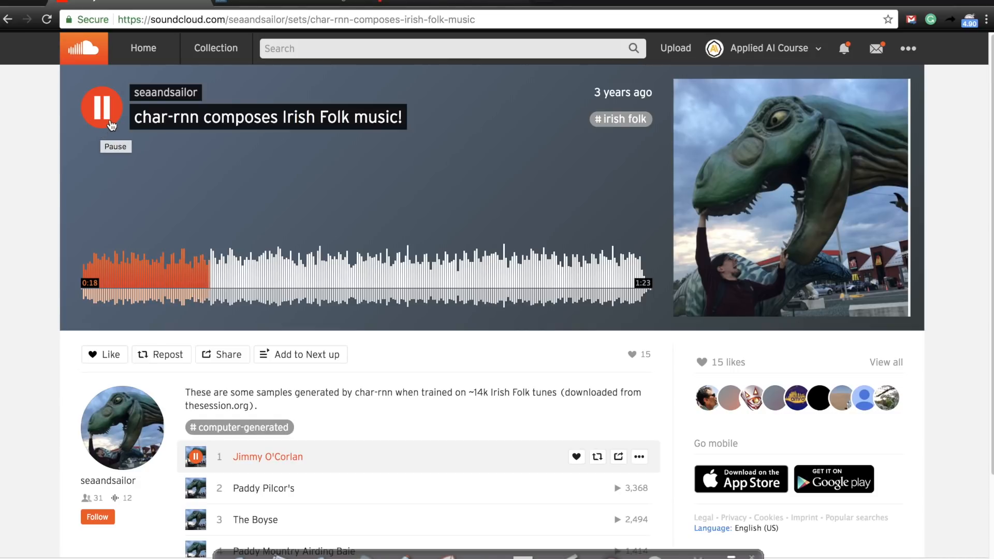
Step: Pause Jimmy O'Corlan at 0:20 and dismiss the Next up panel to see all six tracks
click(300, 354)
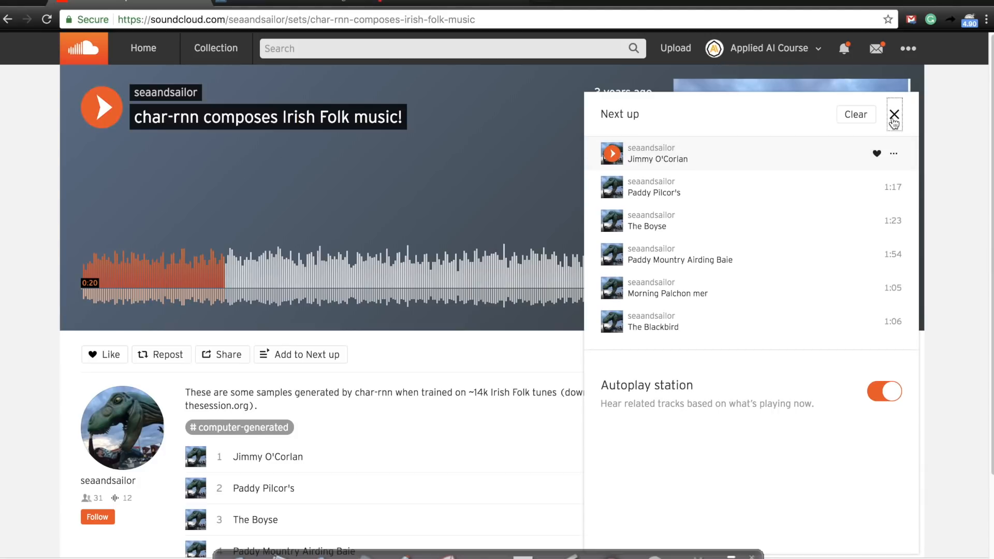
click(894, 115)
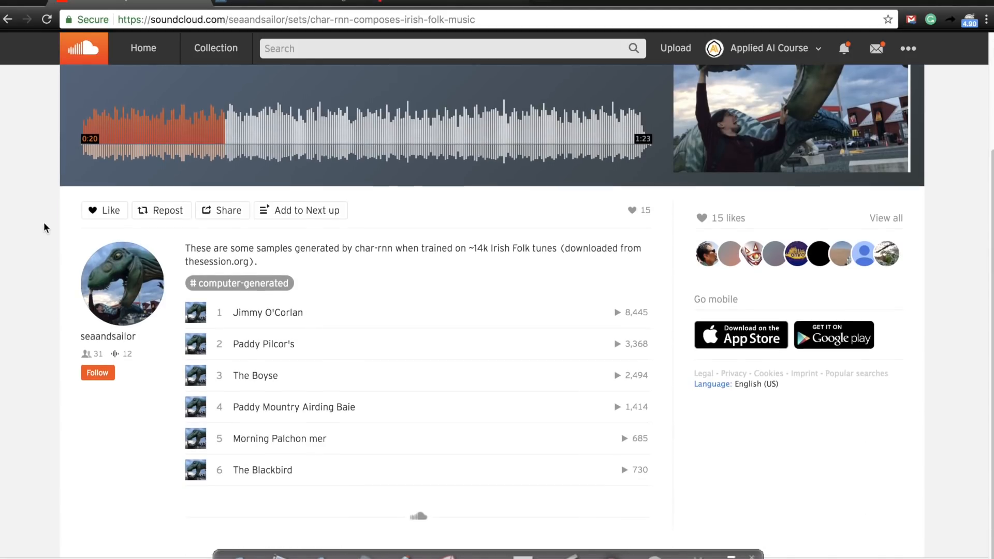
mouse_move(79, 275)
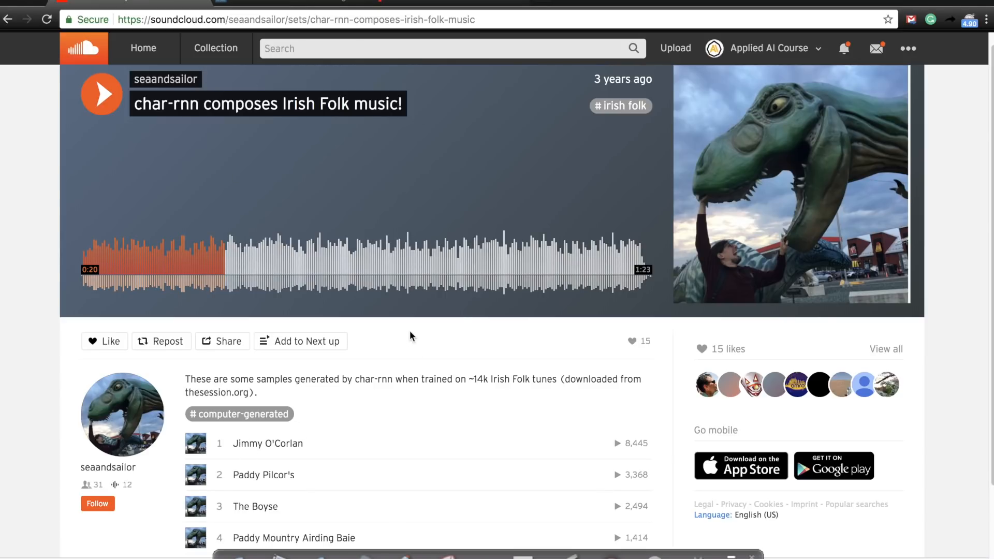
mouse_move(394, 231)
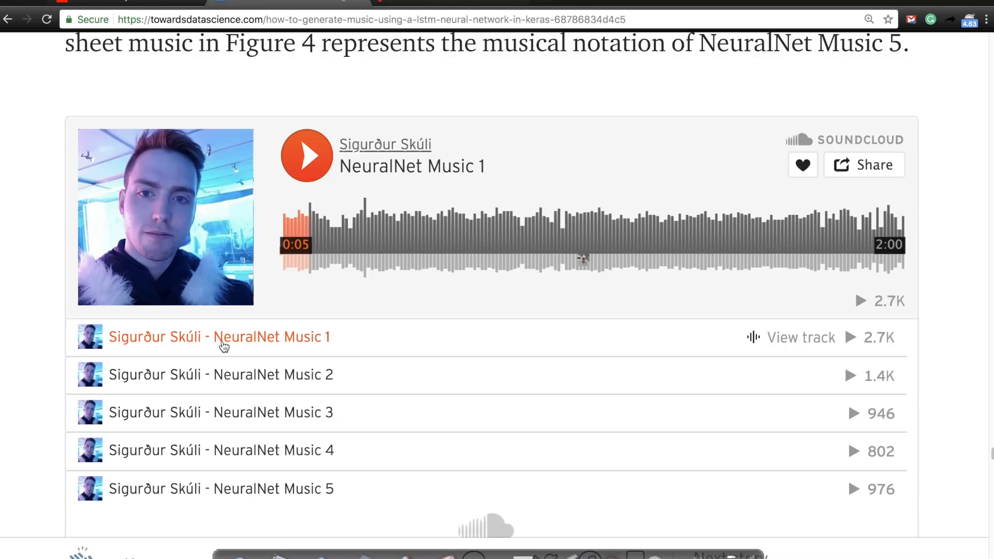
mouse_move(238, 339)
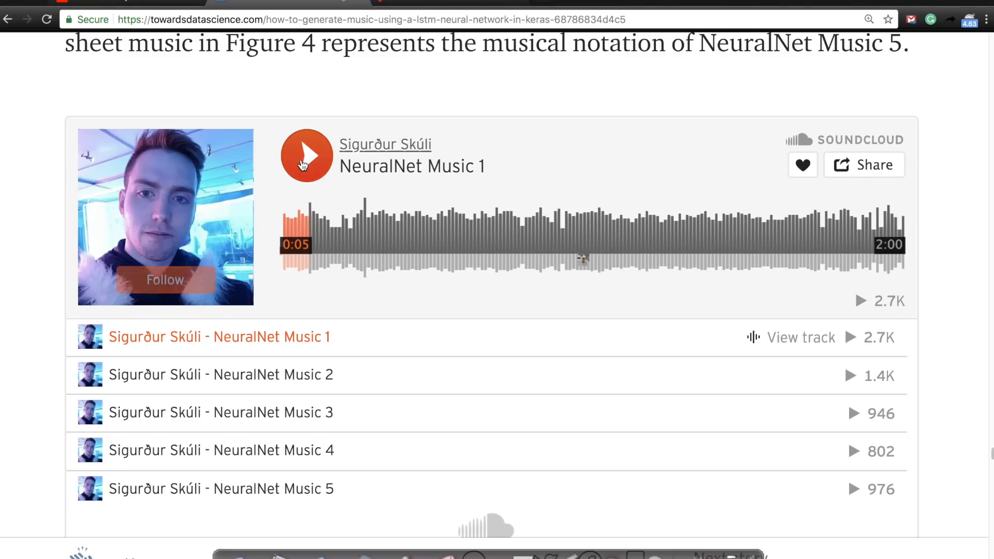
Step: Play the embedded NeuralNet Music 1 widget to about 0:18, then pause it
click(306, 155)
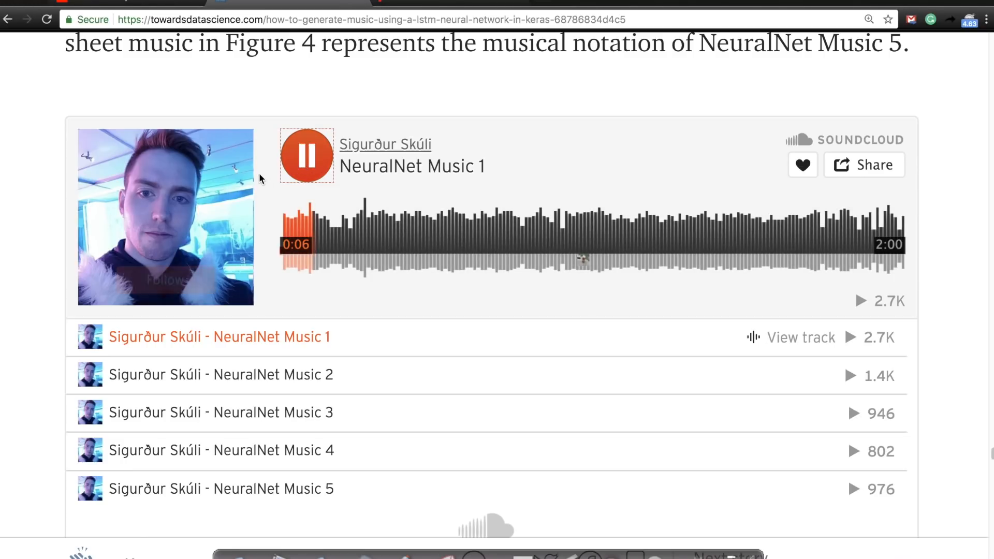
mouse_move(636, 336)
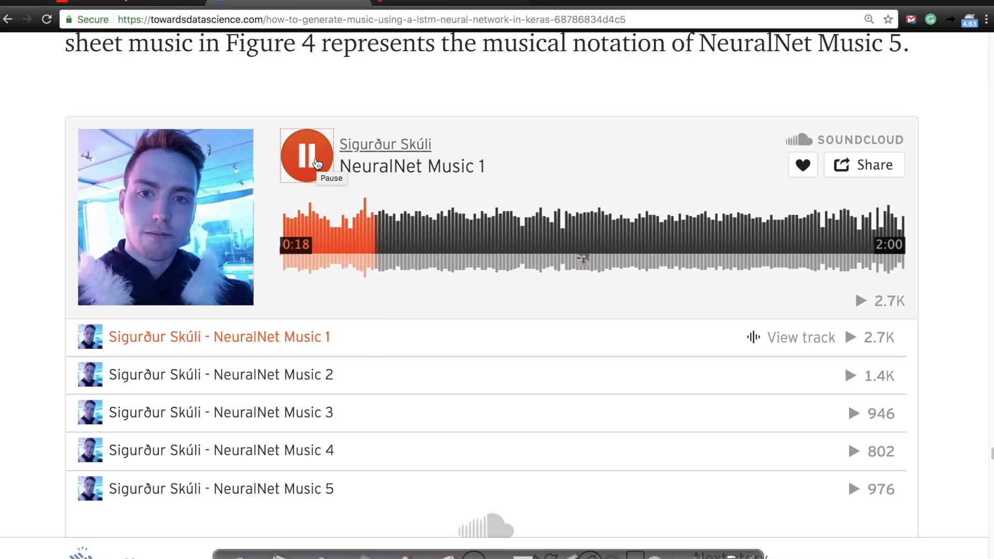
click(306, 155)
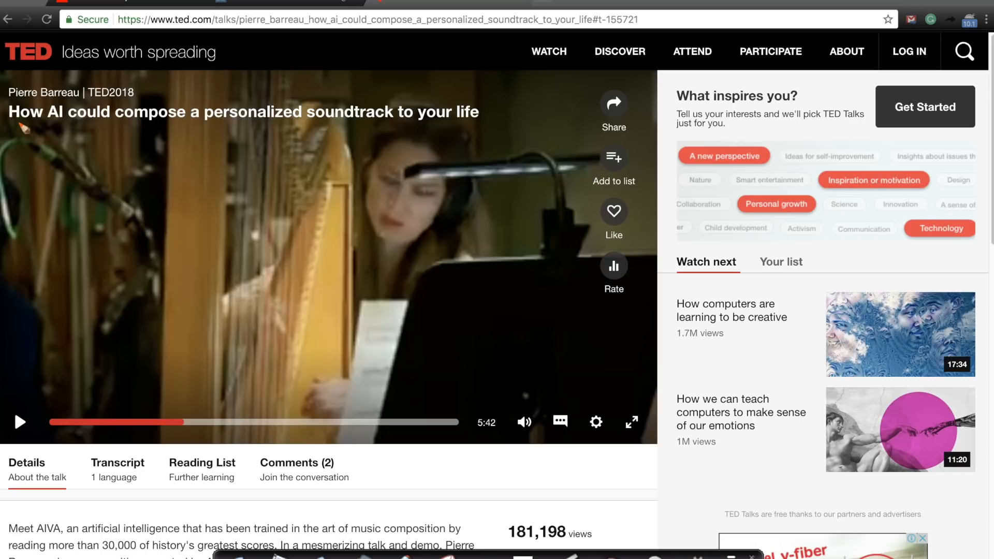
mouse_move(84, 123)
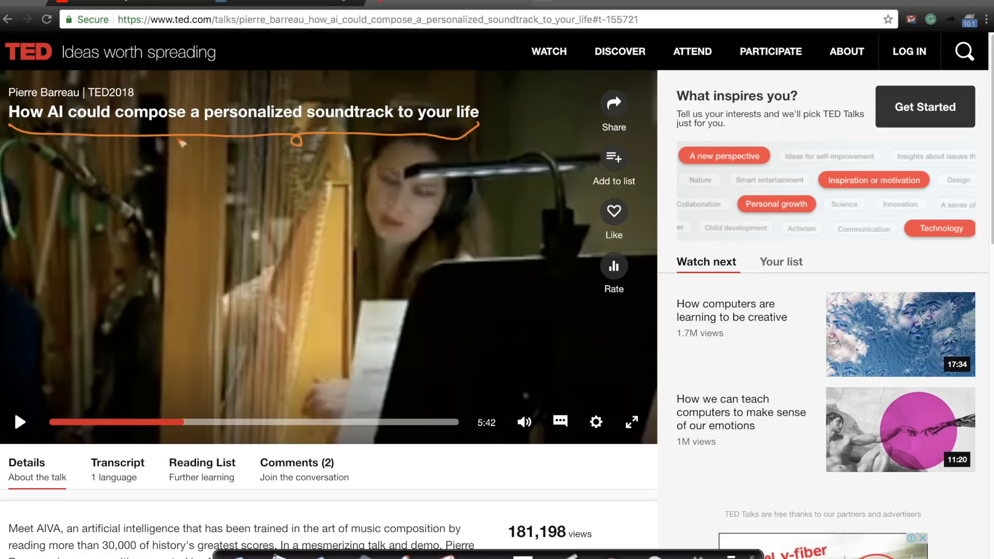
mouse_move(114, 373)
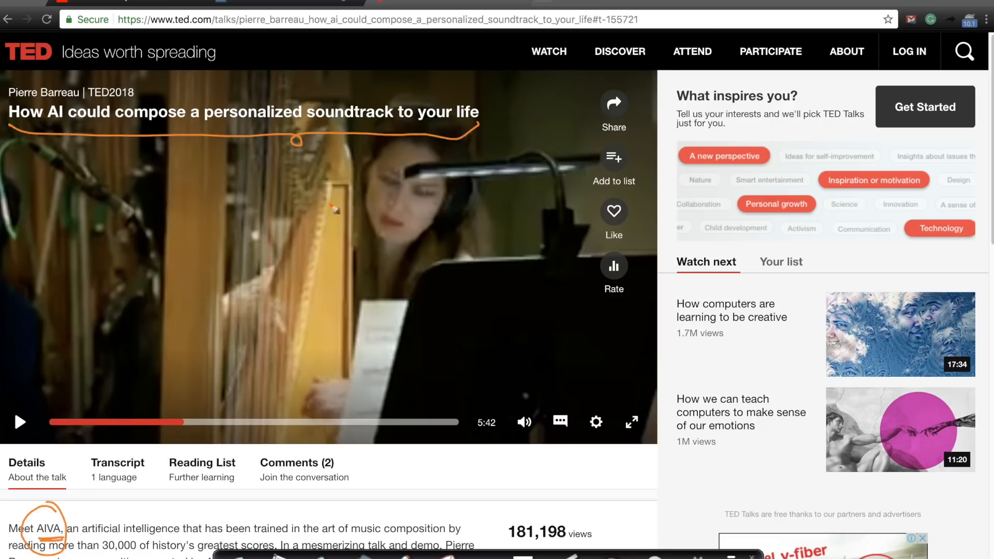
mouse_move(284, 225)
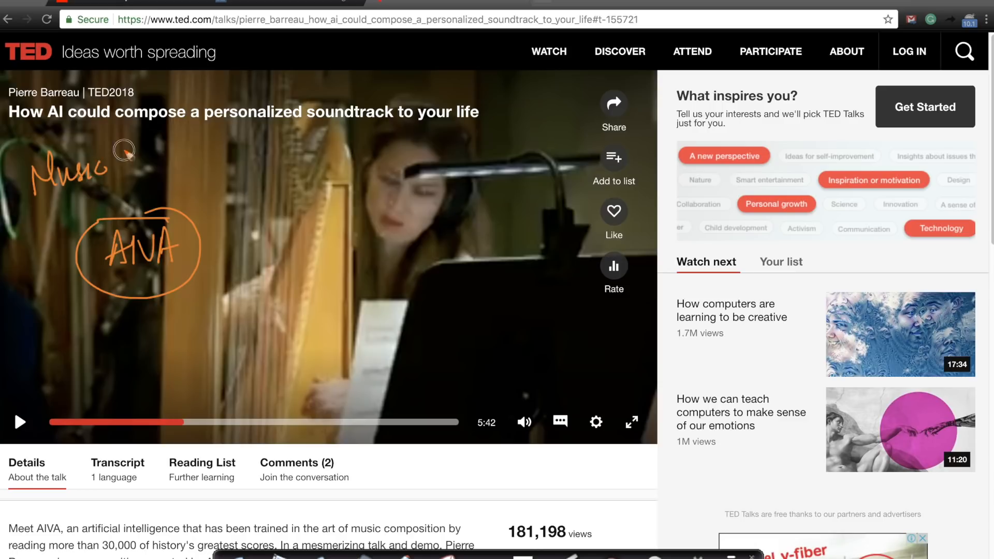
Step: Sketch notes over the AIVA talk page: 30K music scores feeding the ML model to produce new music
drag(140, 155, 6, 183)
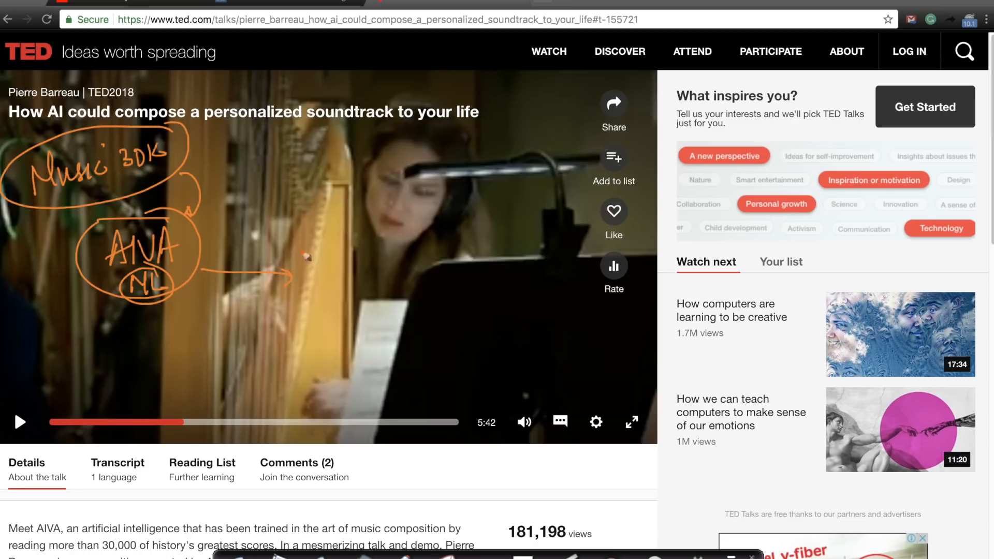
drag(299, 228, 412, 346)
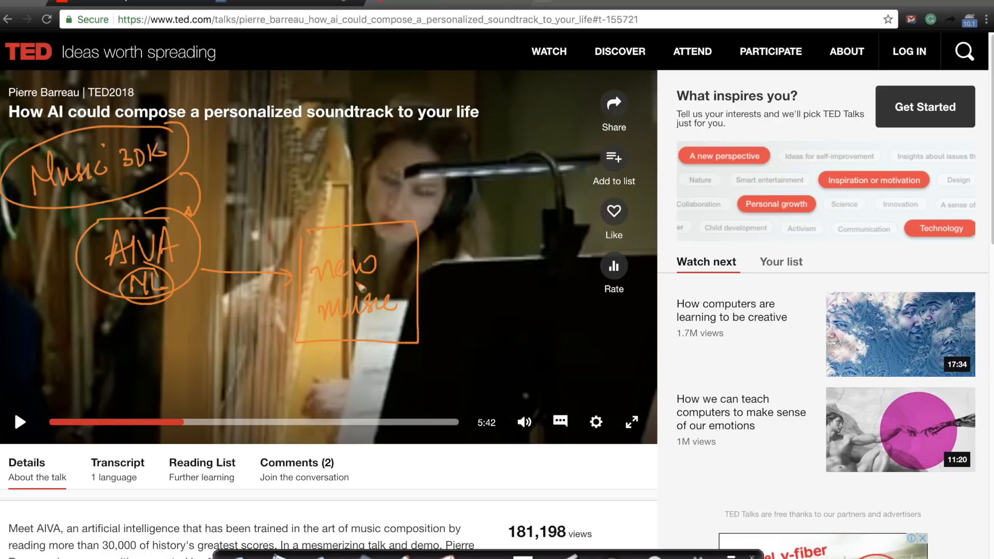
mouse_move(440, 280)
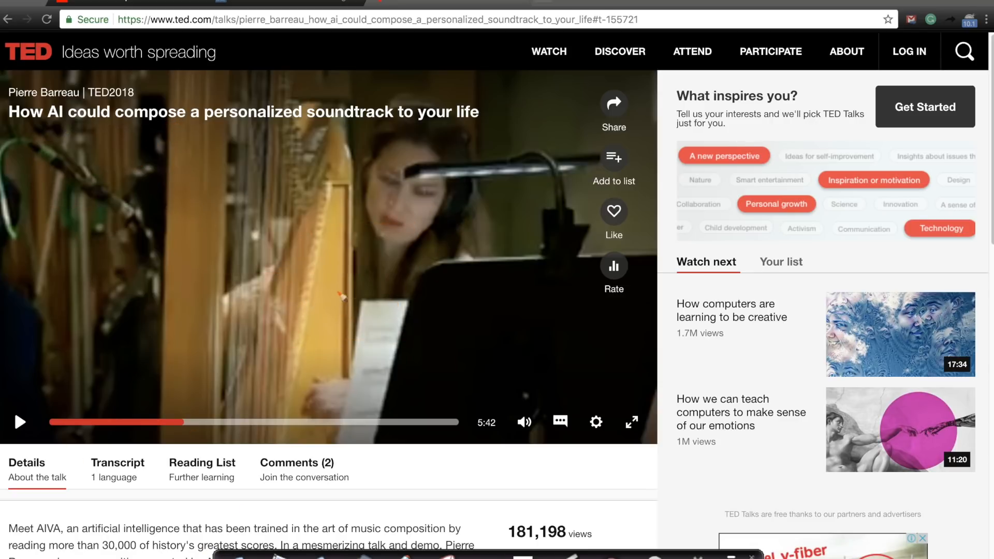
mouse_move(309, 263)
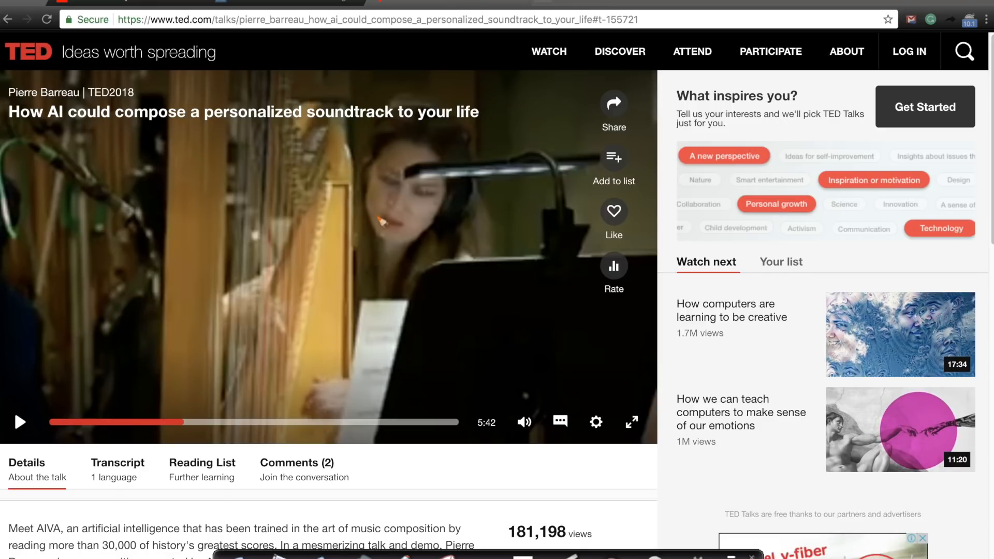
mouse_move(360, 243)
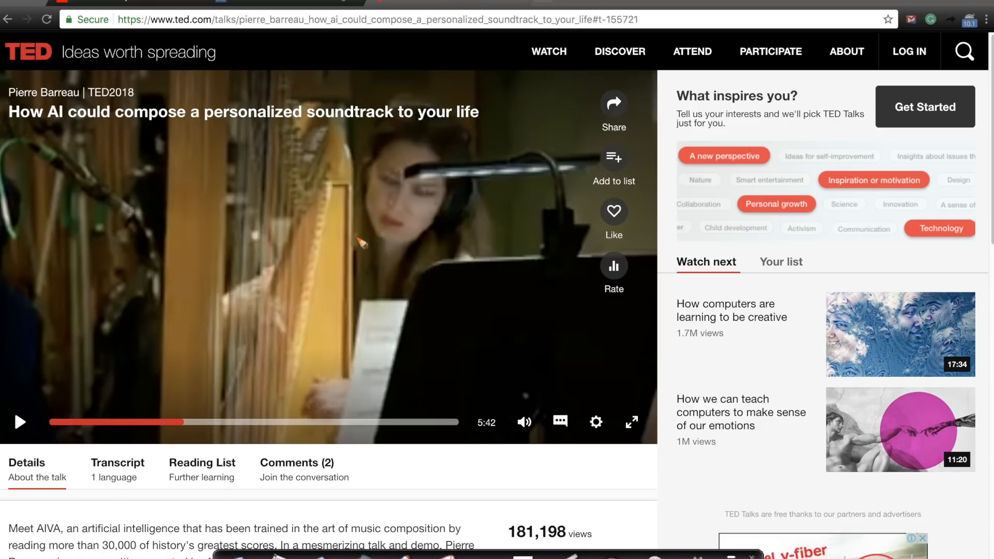
mouse_move(19, 423)
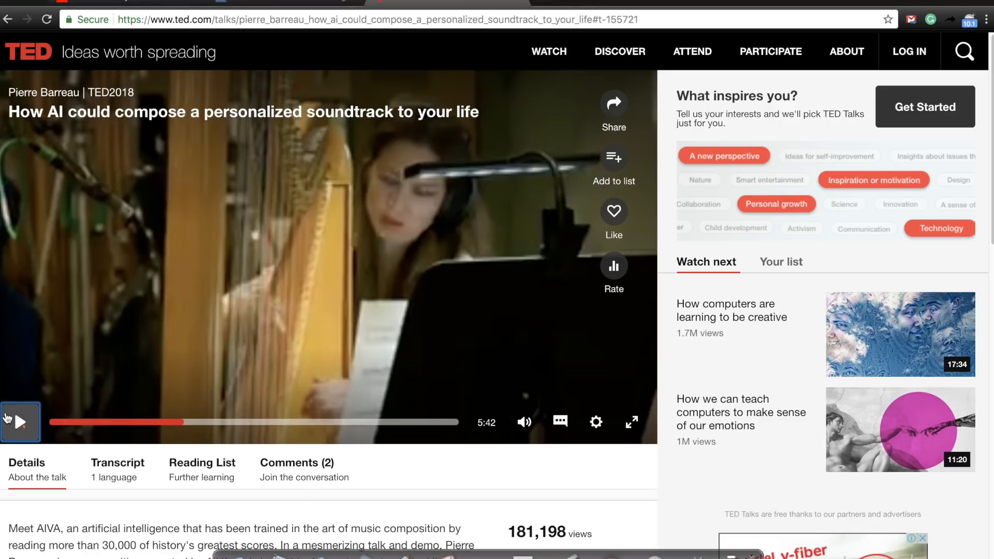
Step: Play about 20 seconds of the talk's orchestra recording sample, then pause near 5:21 remaining
click(20, 423)
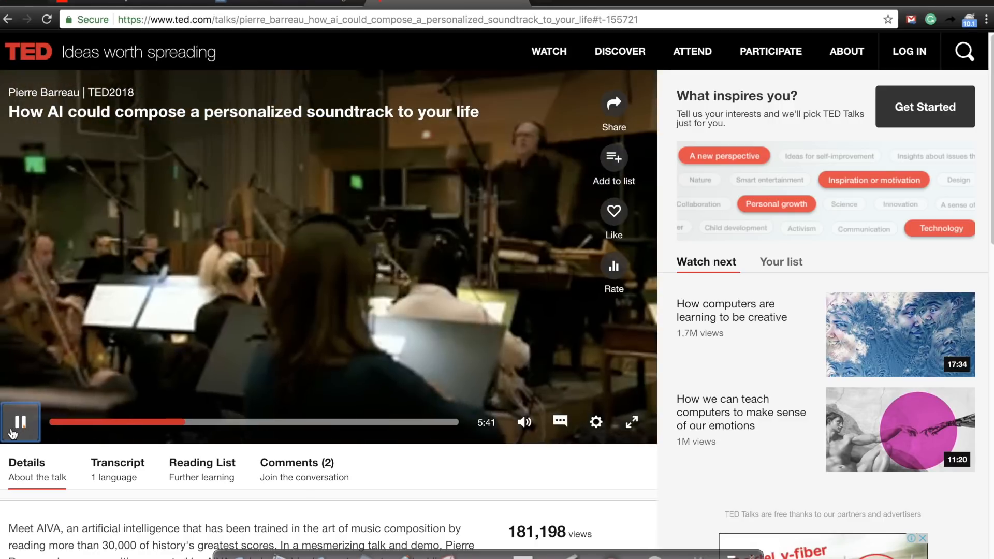
mouse_move(20, 421)
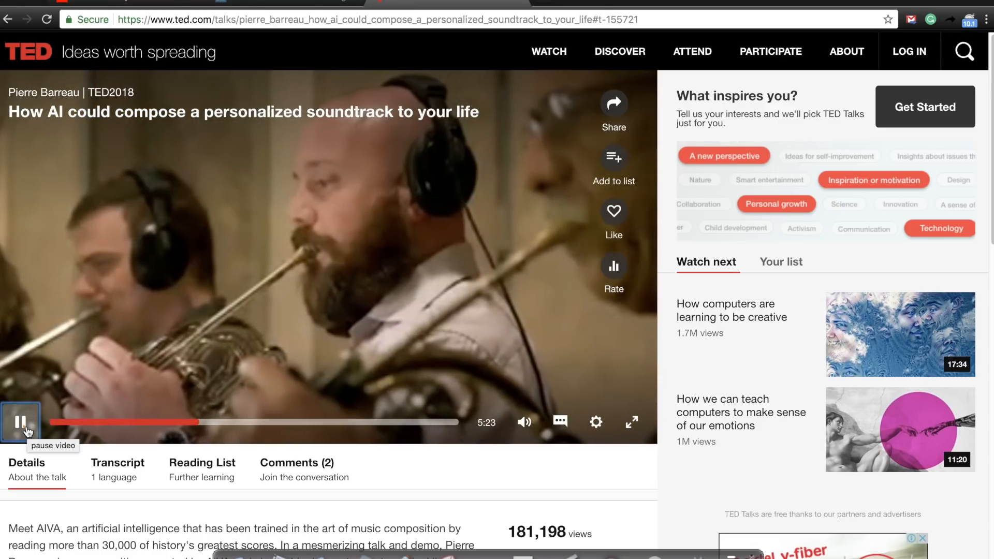
click(20, 422)
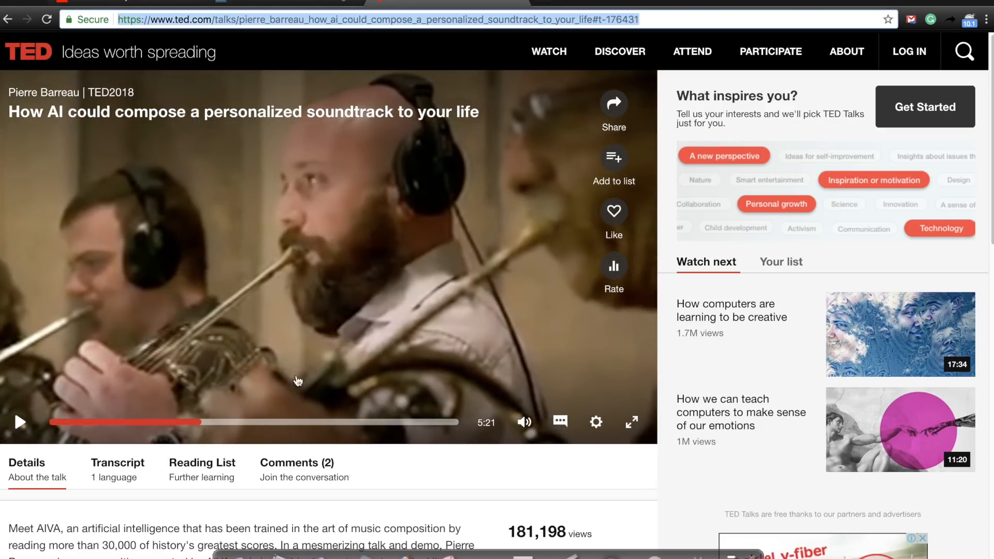
mouse_move(176, 281)
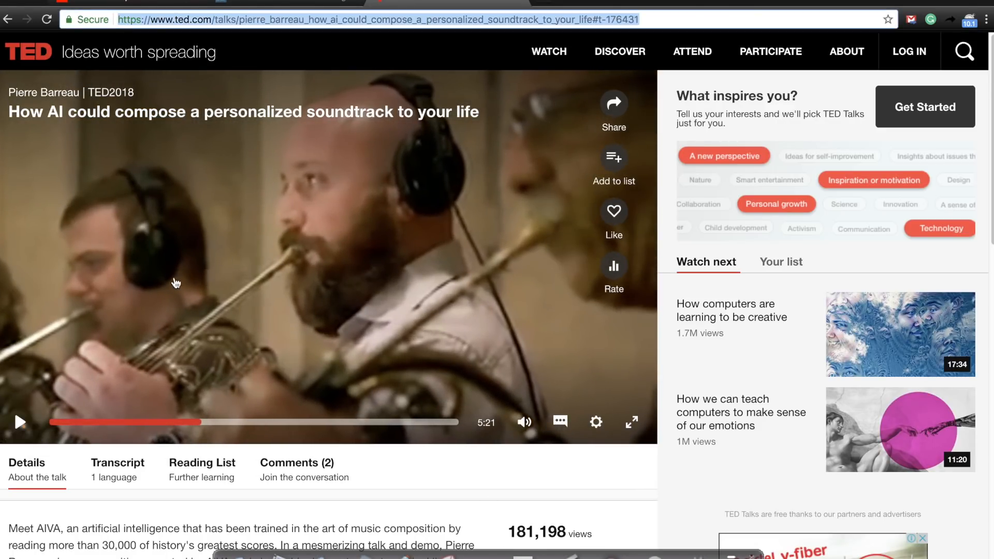
text(2)
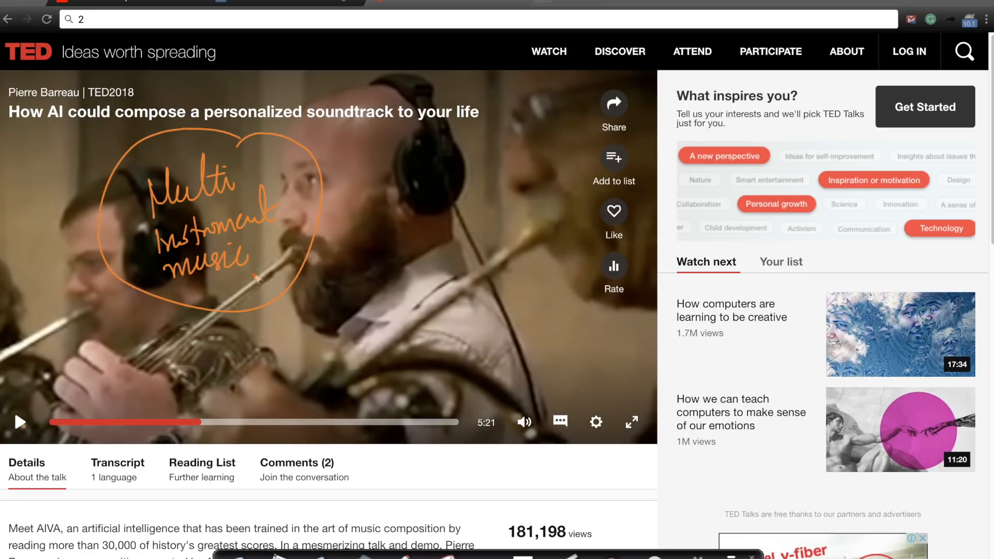
mouse_move(233, 540)
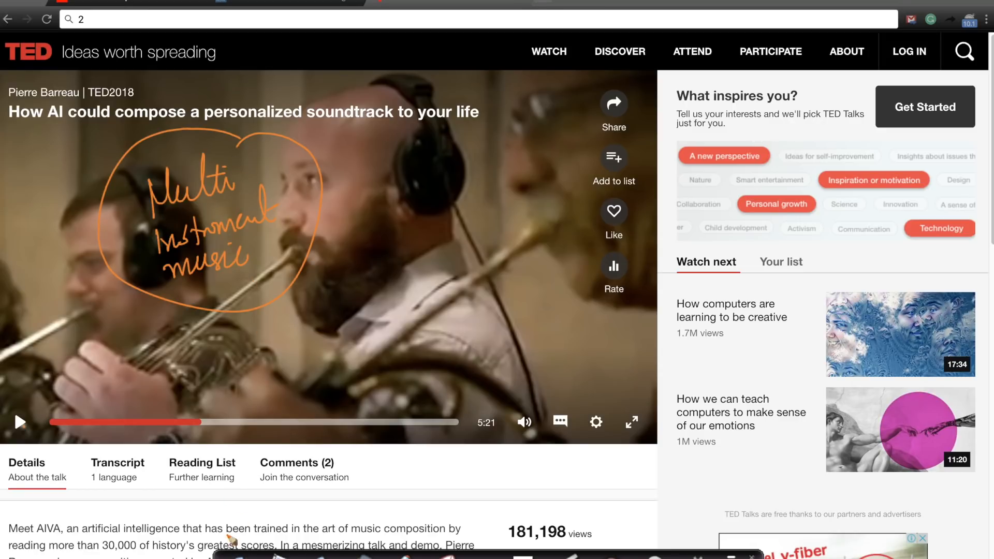